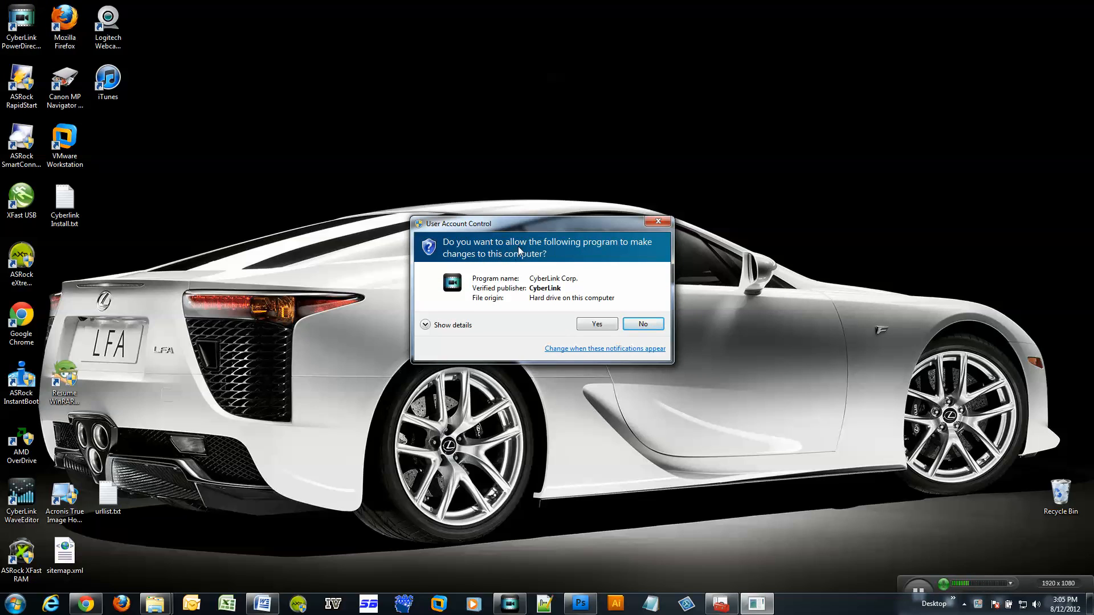
mouse_move(517, 276)
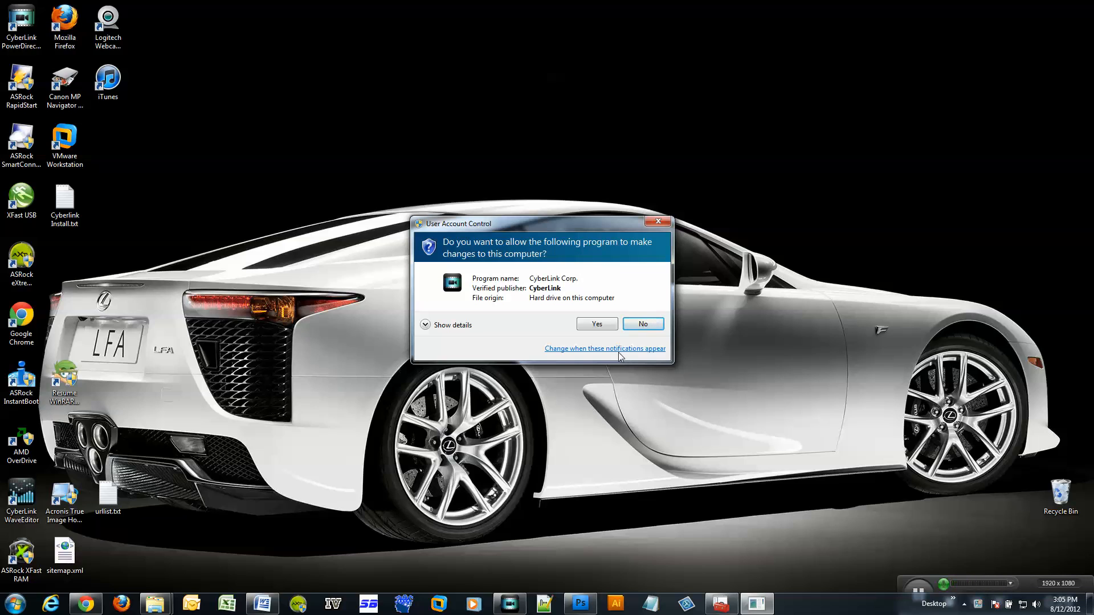
mouse_move(571, 355)
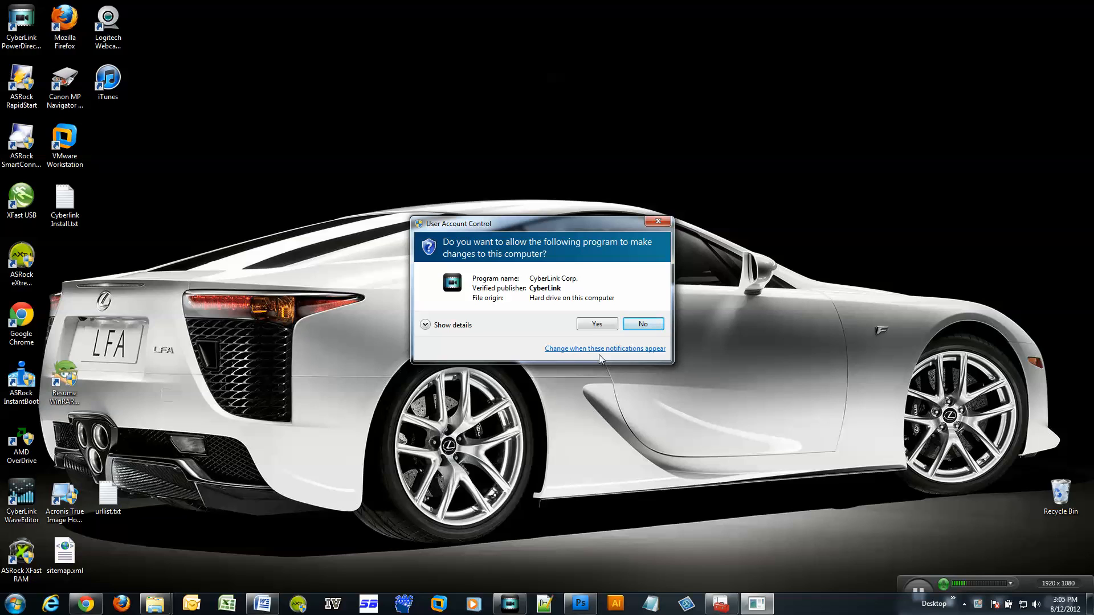
Open the notification settings from the CyberLink UAC prompt's 'Change when these notifications appear' link.
left_click(604, 348)
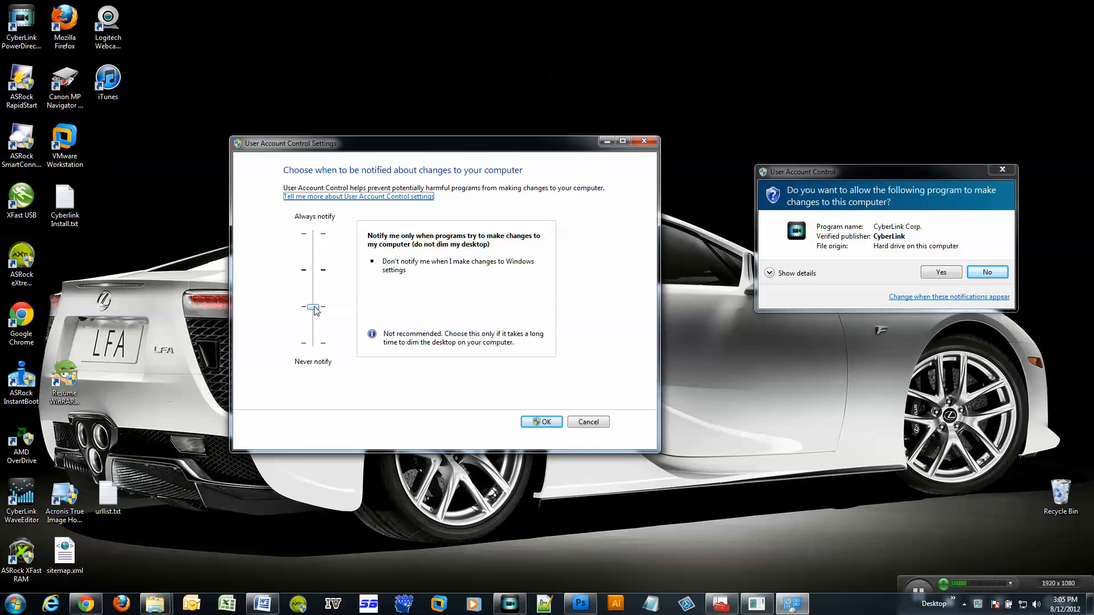
Move the UAC notification slider down to Never notify and confirm with OK.
left_click_drag(313, 307, 313, 270)
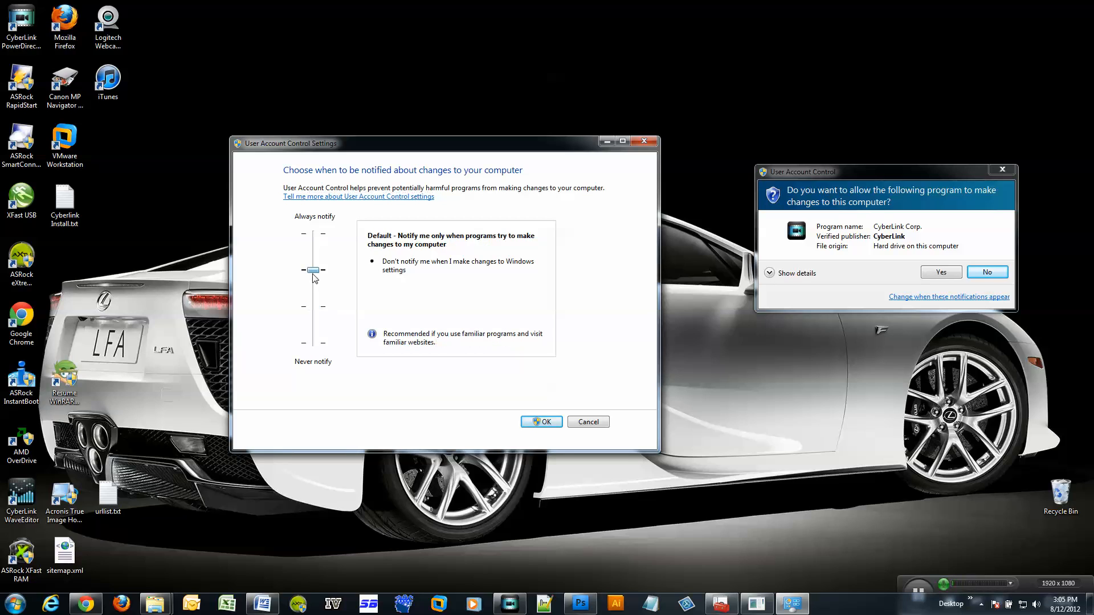
mouse_move(318, 273)
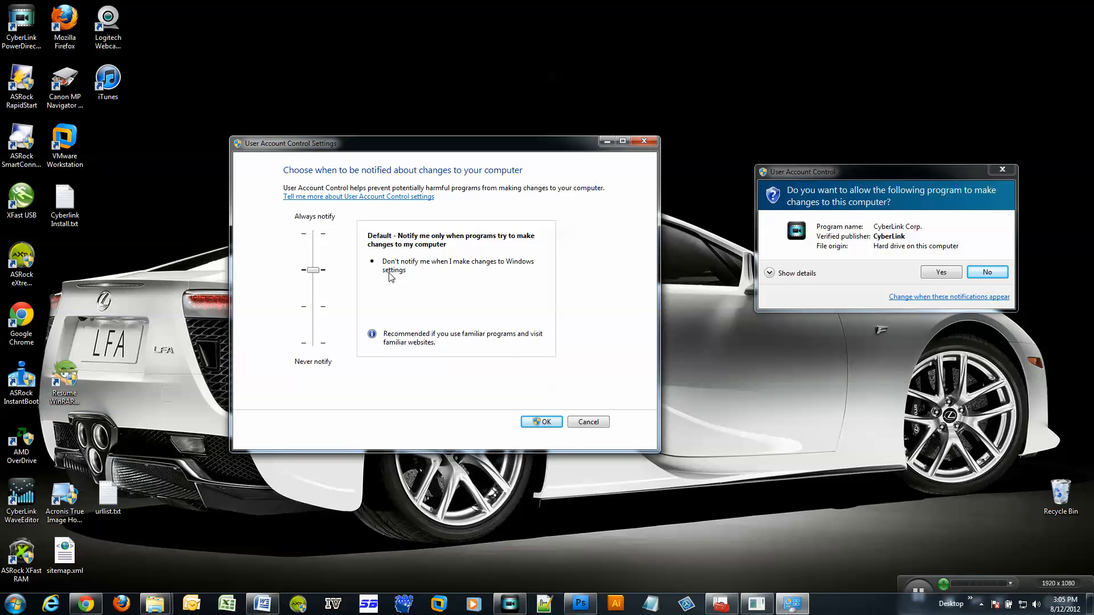
mouse_move(431, 272)
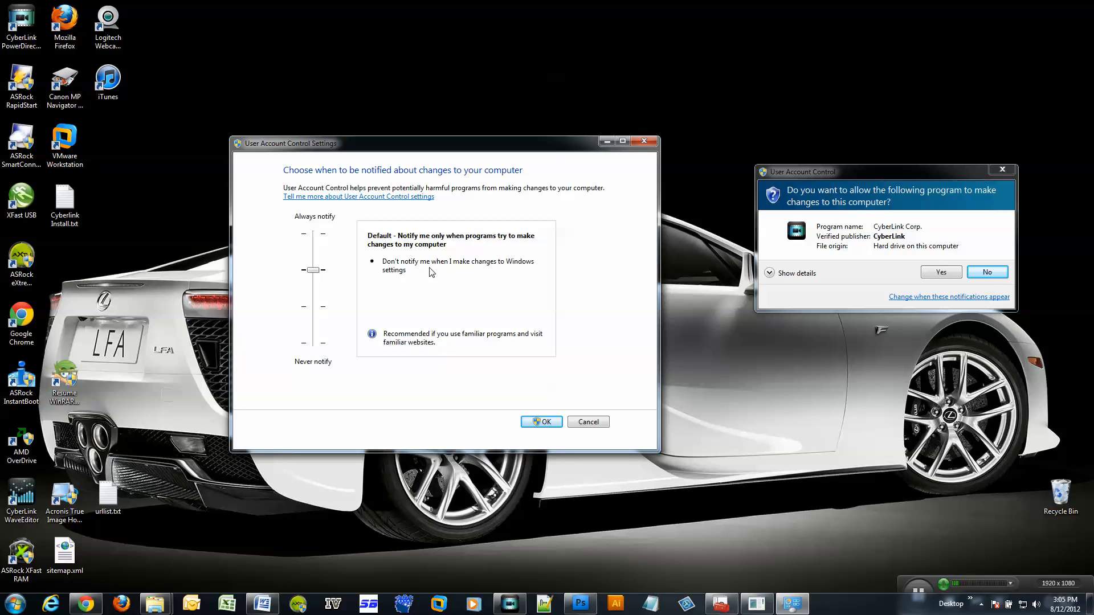
mouse_move(392, 279)
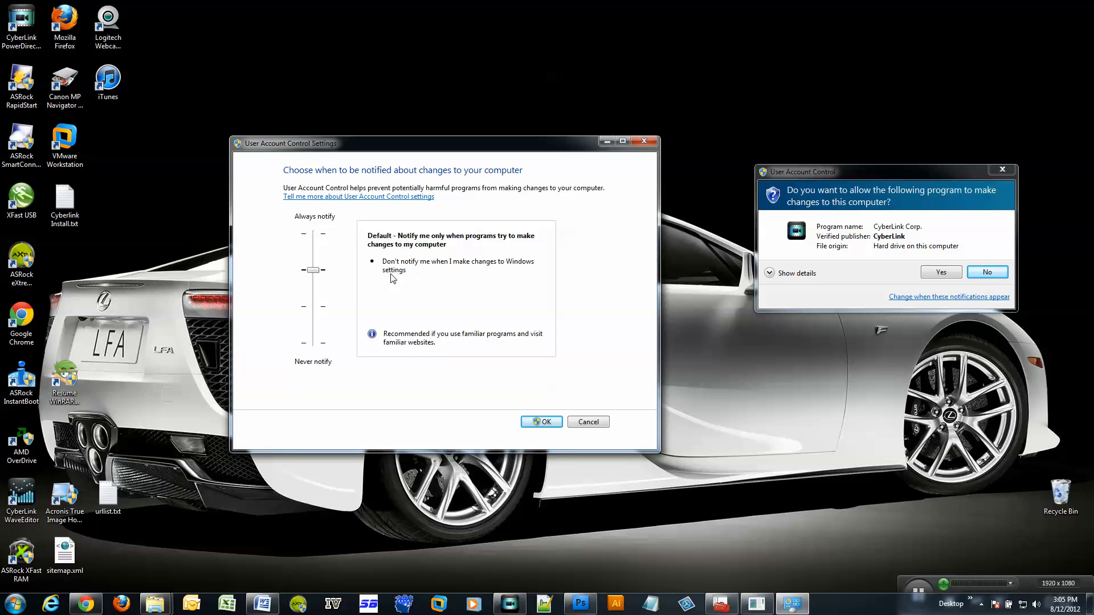
left_click_drag(312, 270, 312, 307)
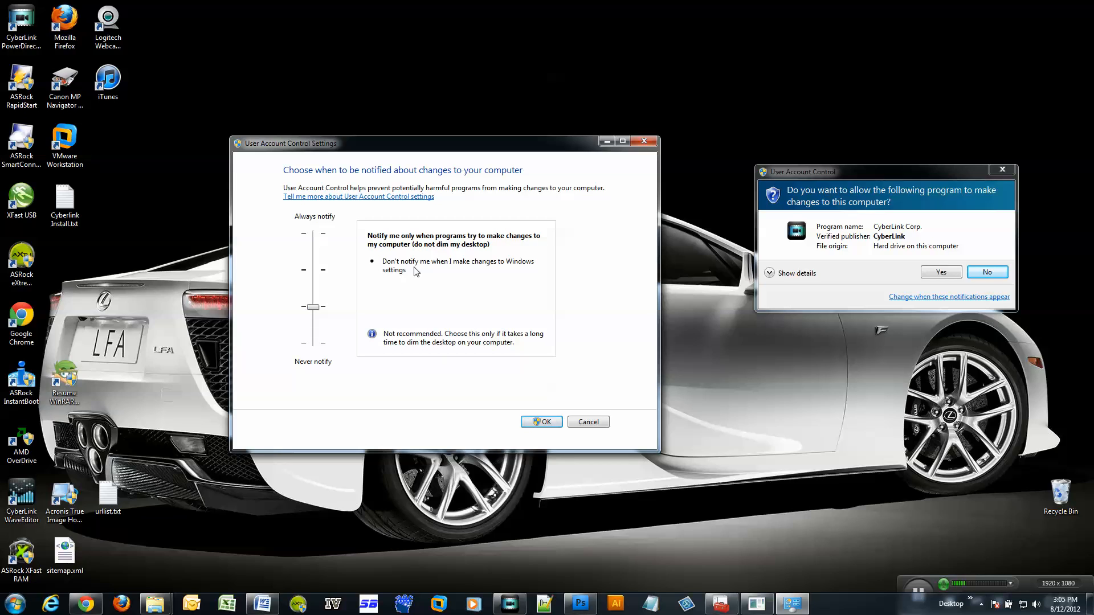
left_click_drag(313, 307, 313, 342)
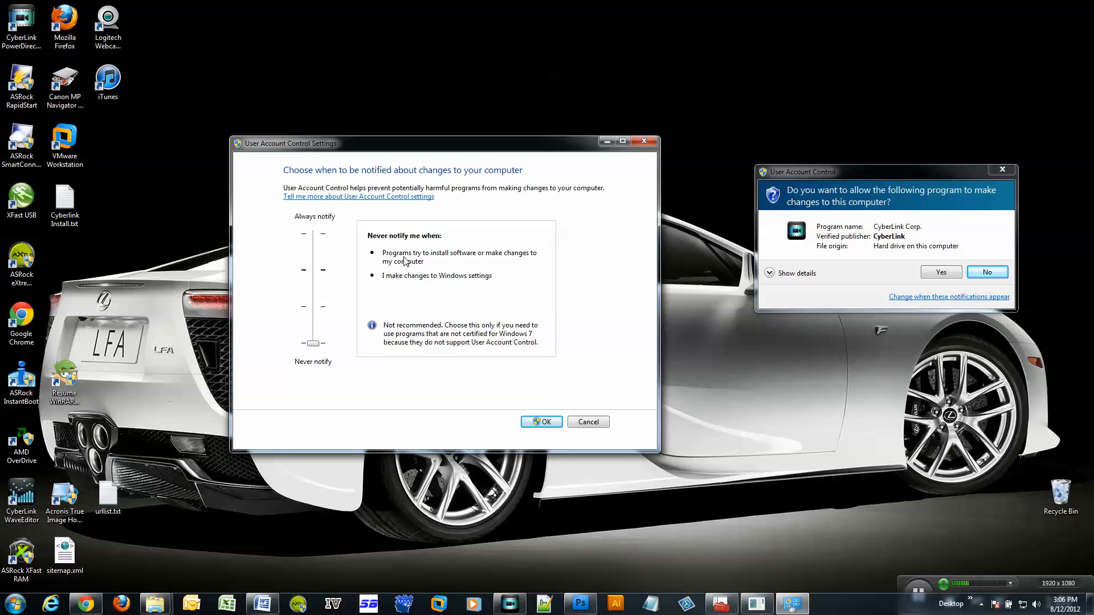
mouse_move(507, 263)
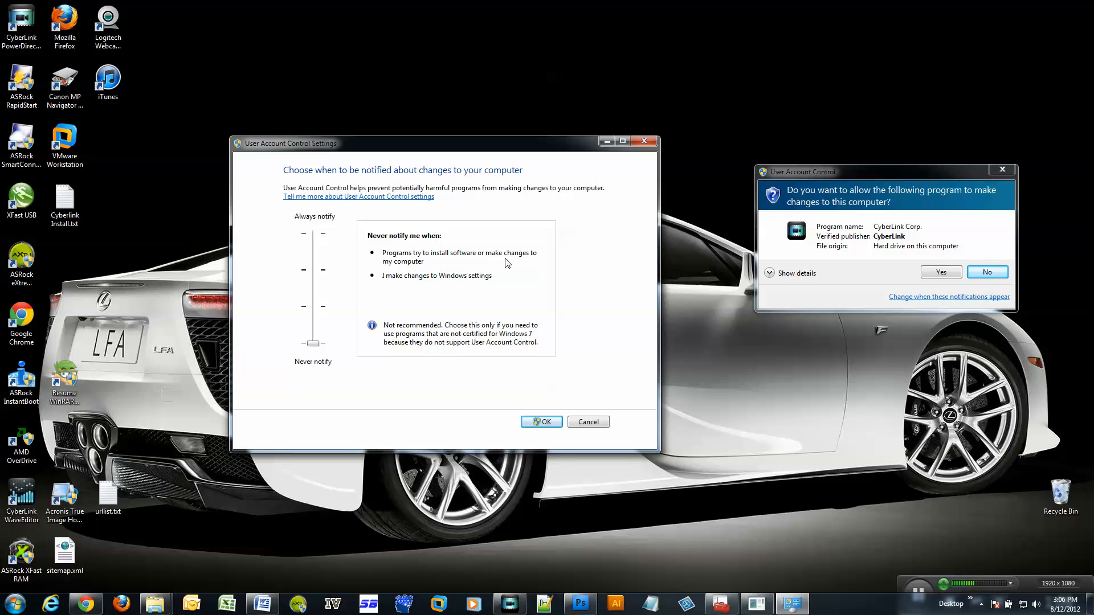
mouse_move(422, 273)
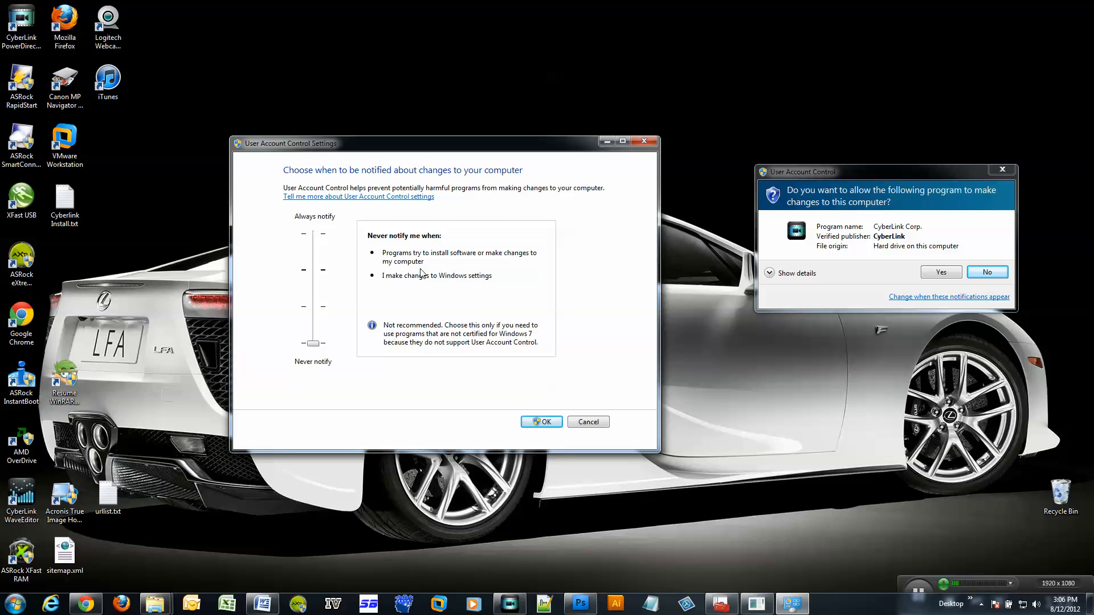
mouse_move(427, 292)
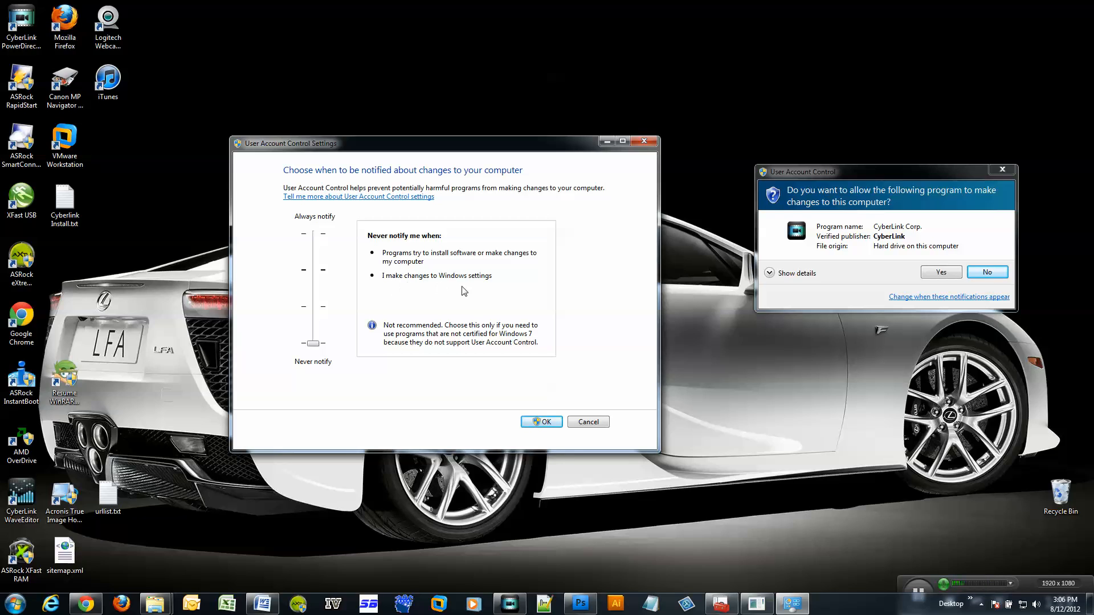
mouse_move(460, 291)
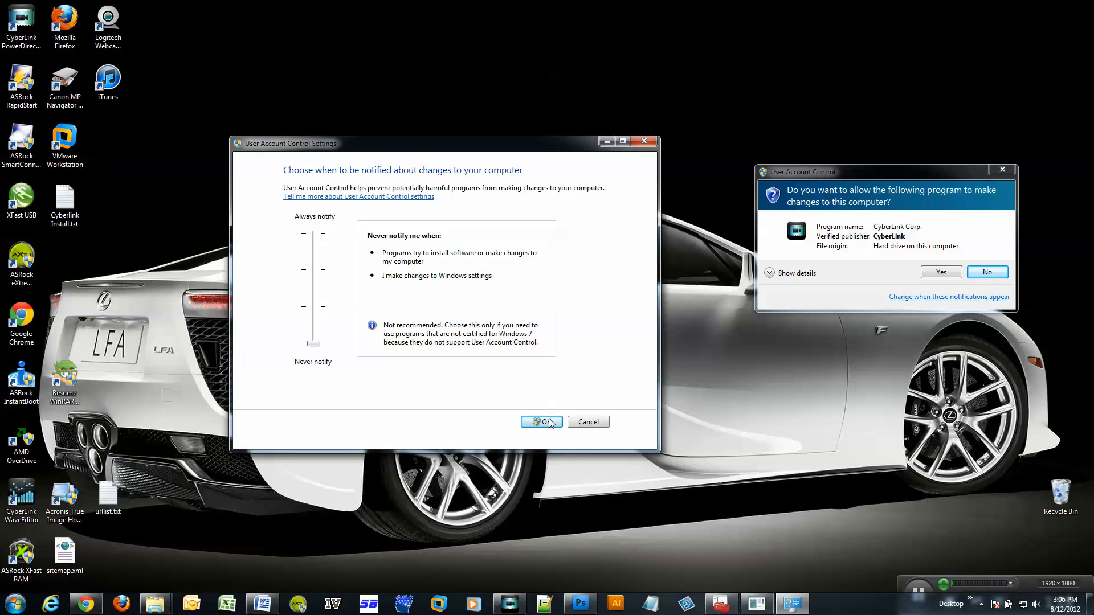
left_click(541, 422)
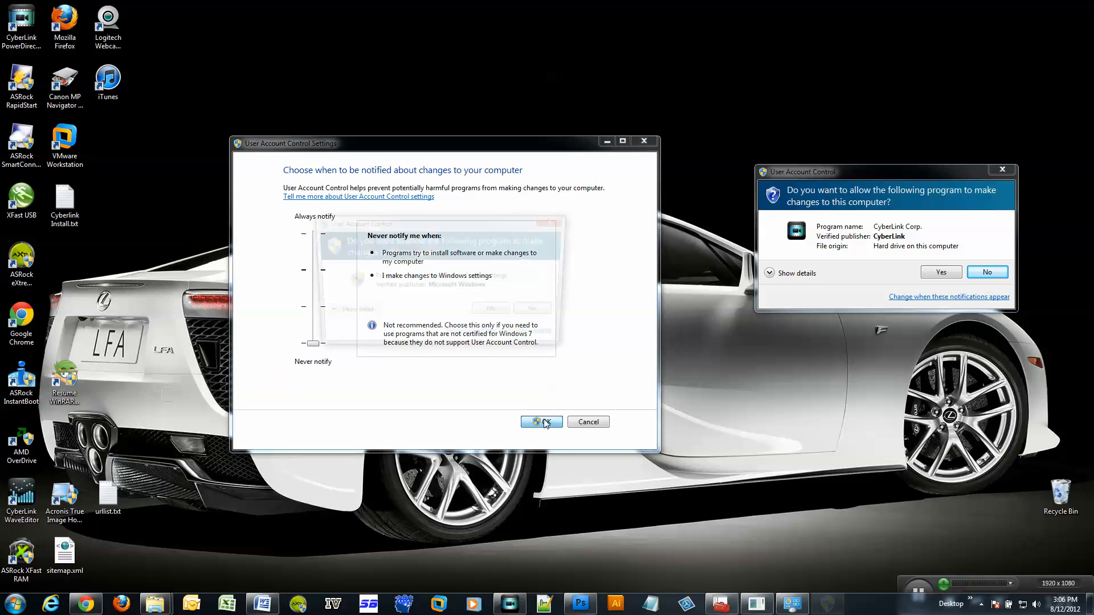
Approve the Never notify change, decline the CyberLink prompt, and select the PowerDirector shortcut.
left_click(540, 422)
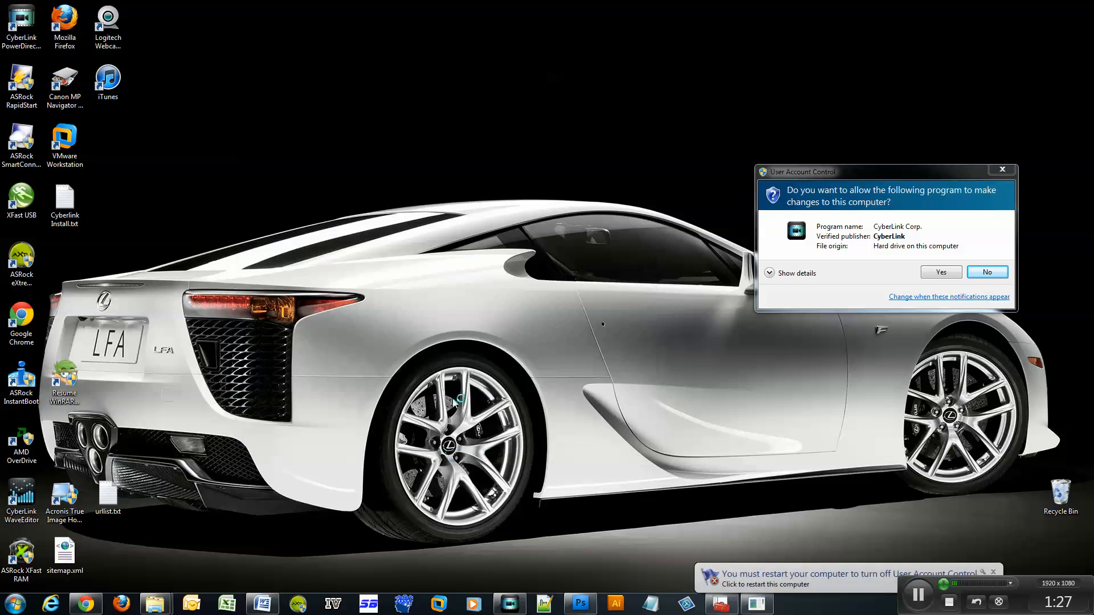
mouse_move(986, 272)
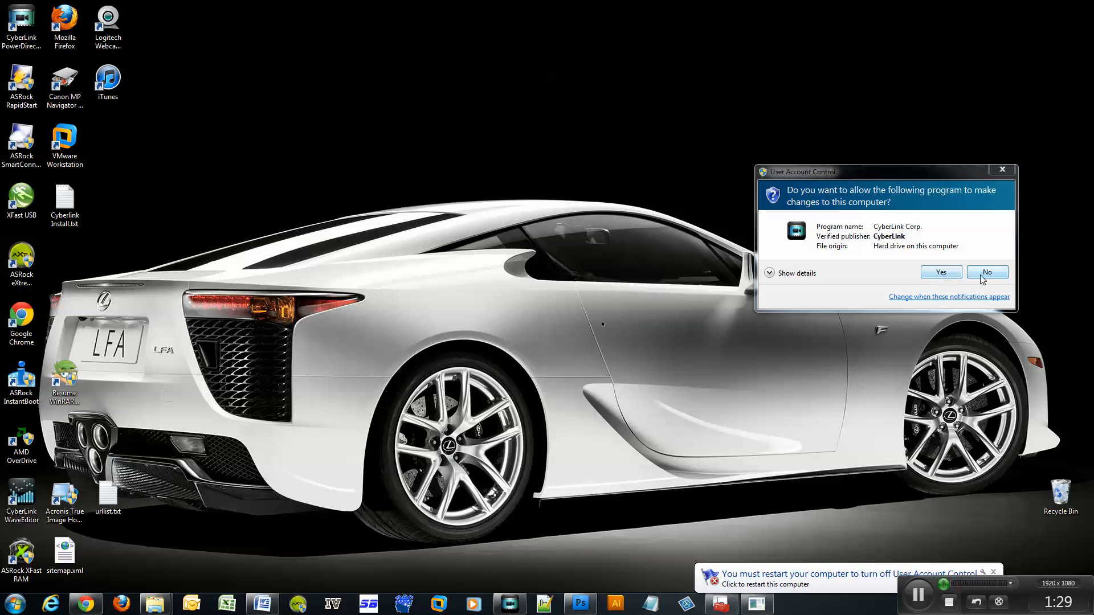
left_click(986, 271)
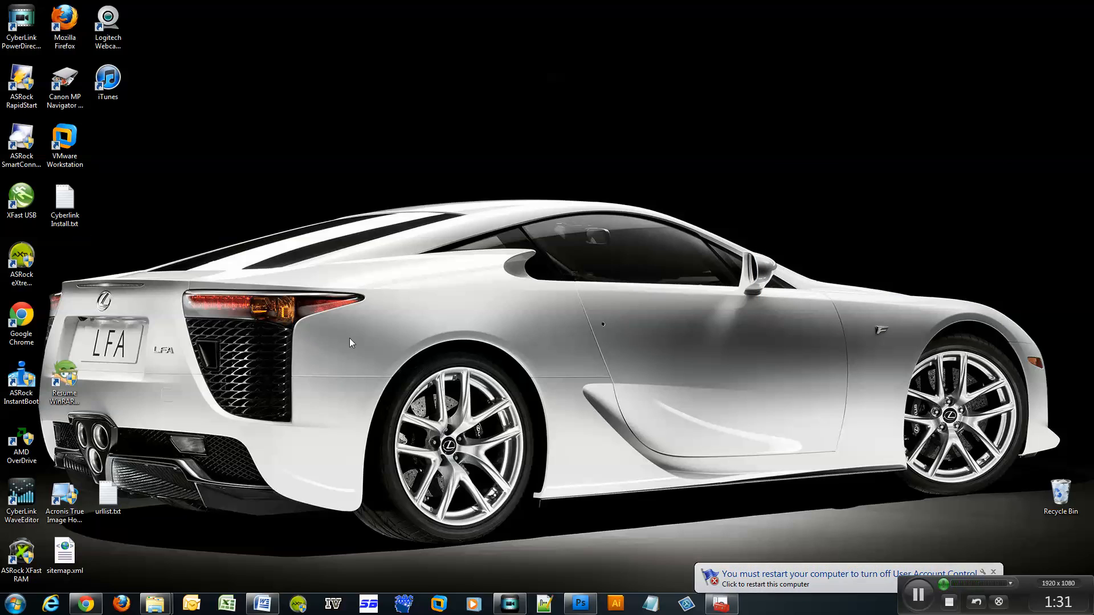
left_click(21, 26)
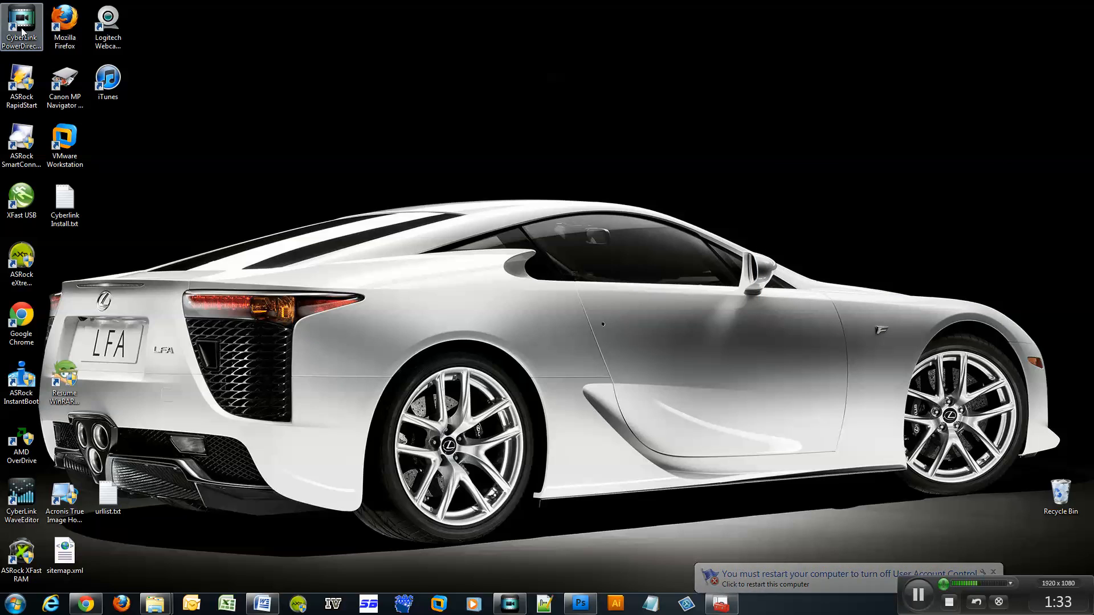
mouse_move(21, 24)
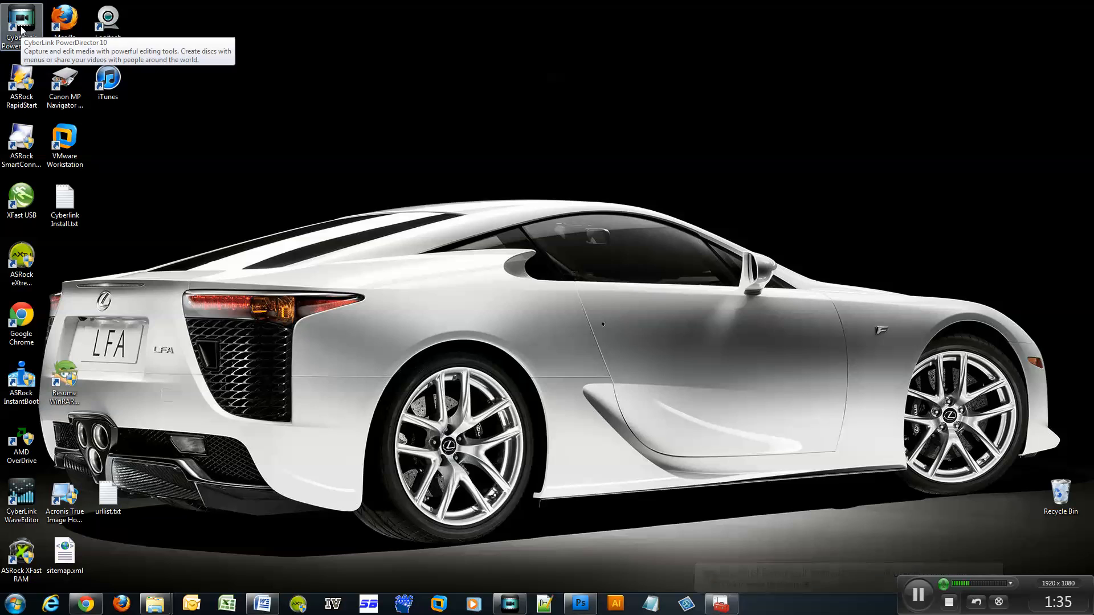
left_click(21, 21)
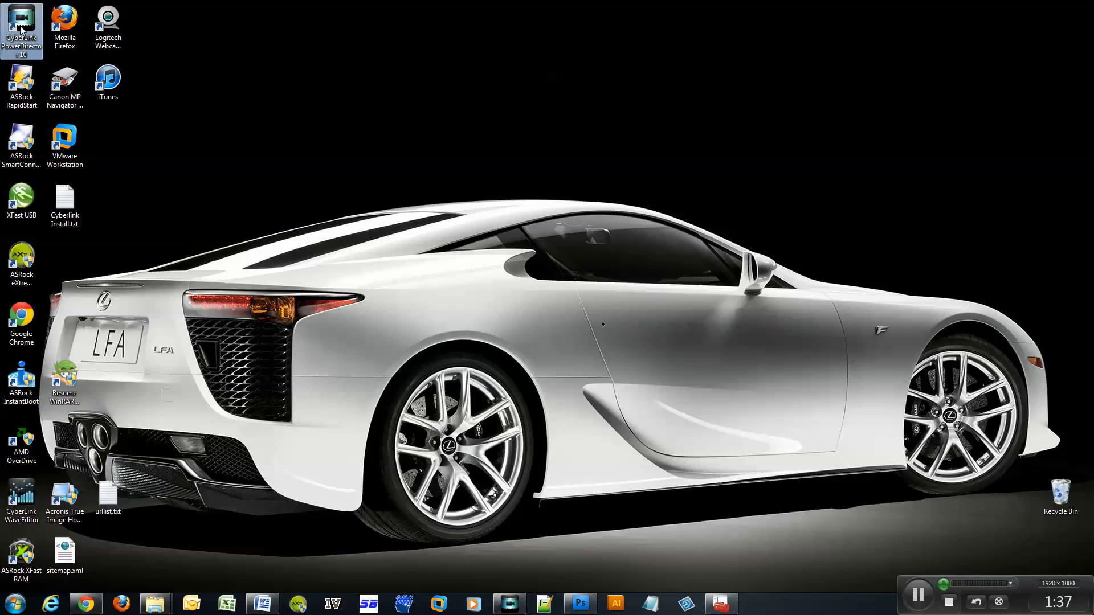
double_click(21, 28)
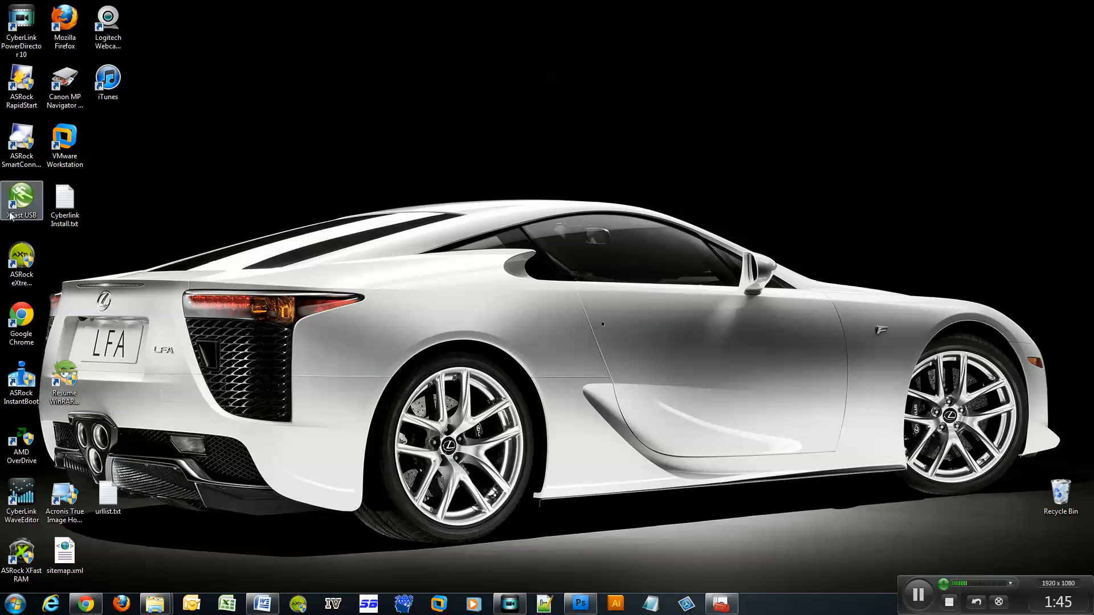
left_click(21, 263)
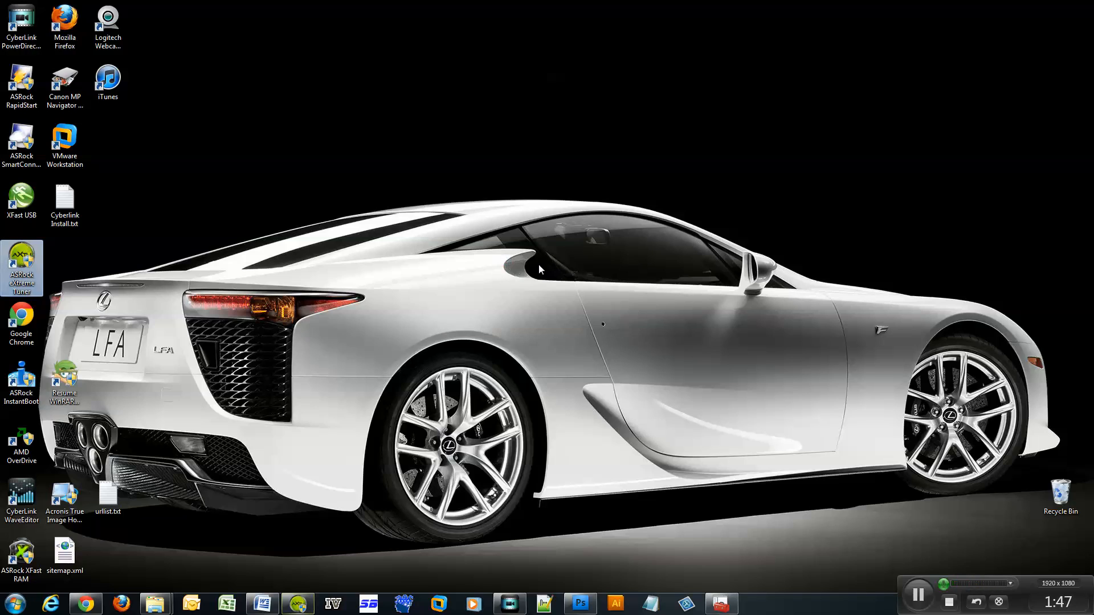
mouse_move(248, 229)
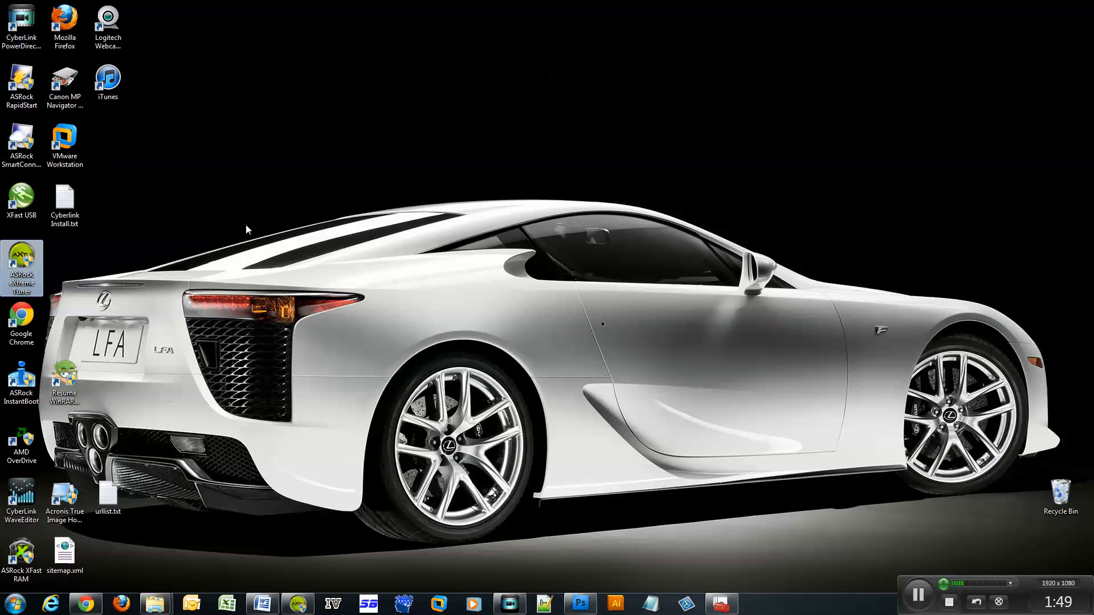
mouse_move(122, 321)
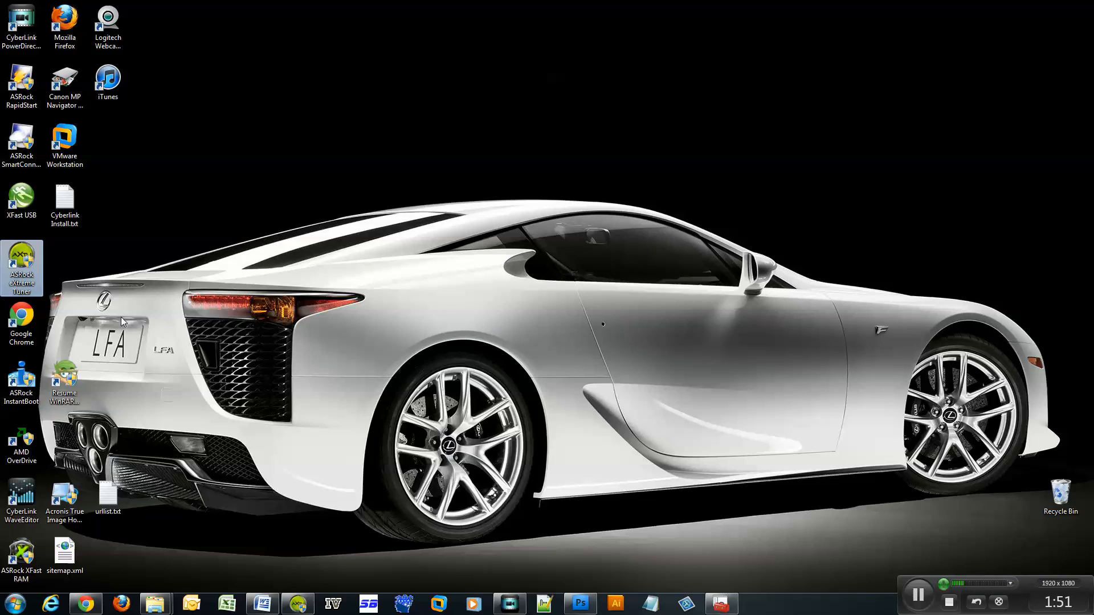
double_click(21, 267)
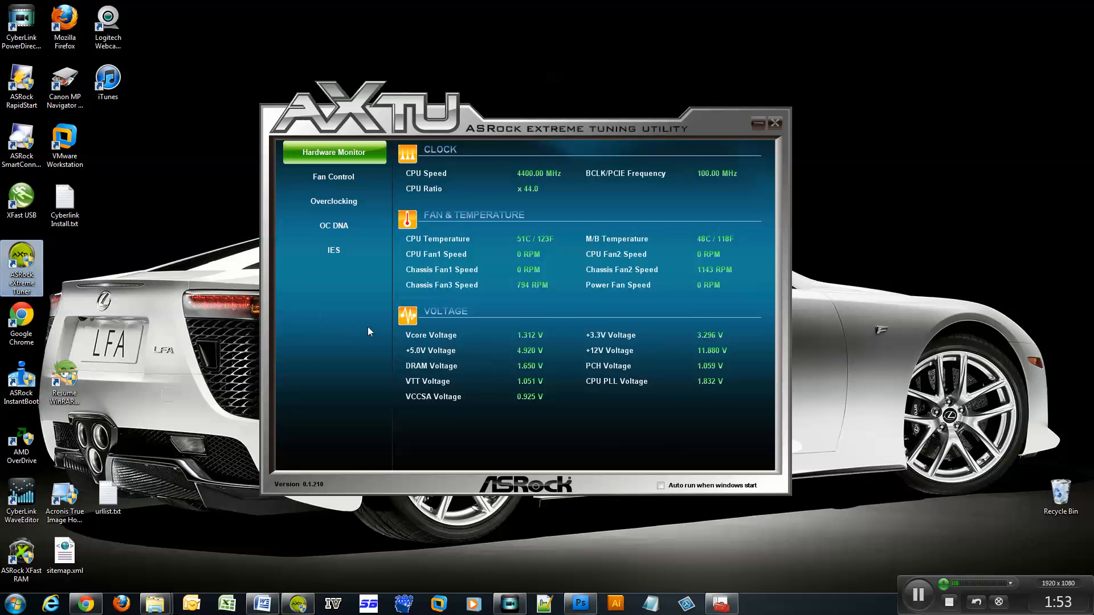
mouse_move(487, 259)
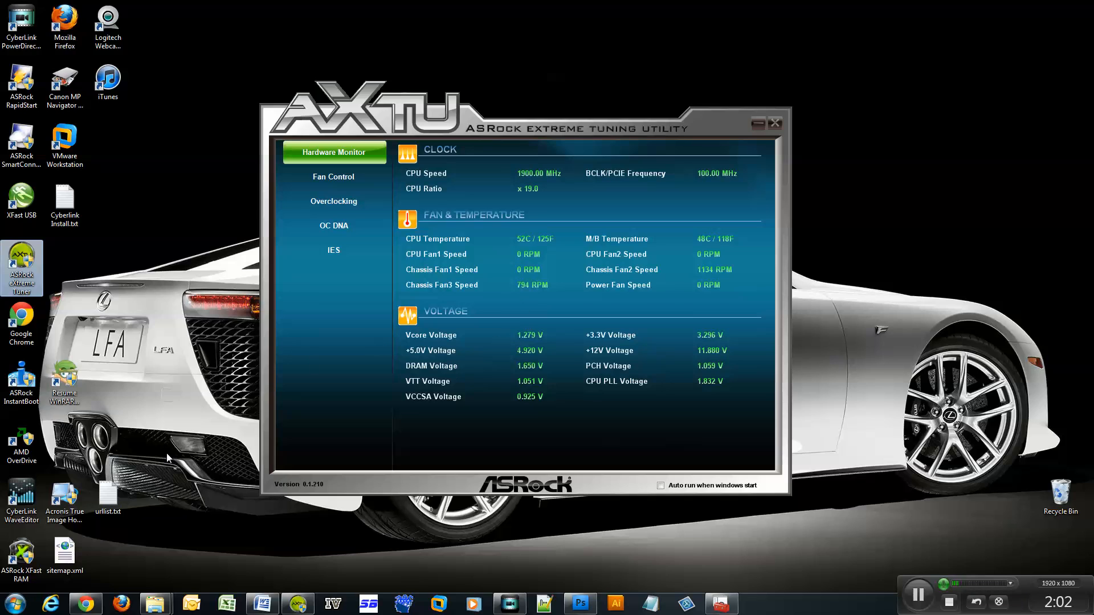
left_click(774, 123)
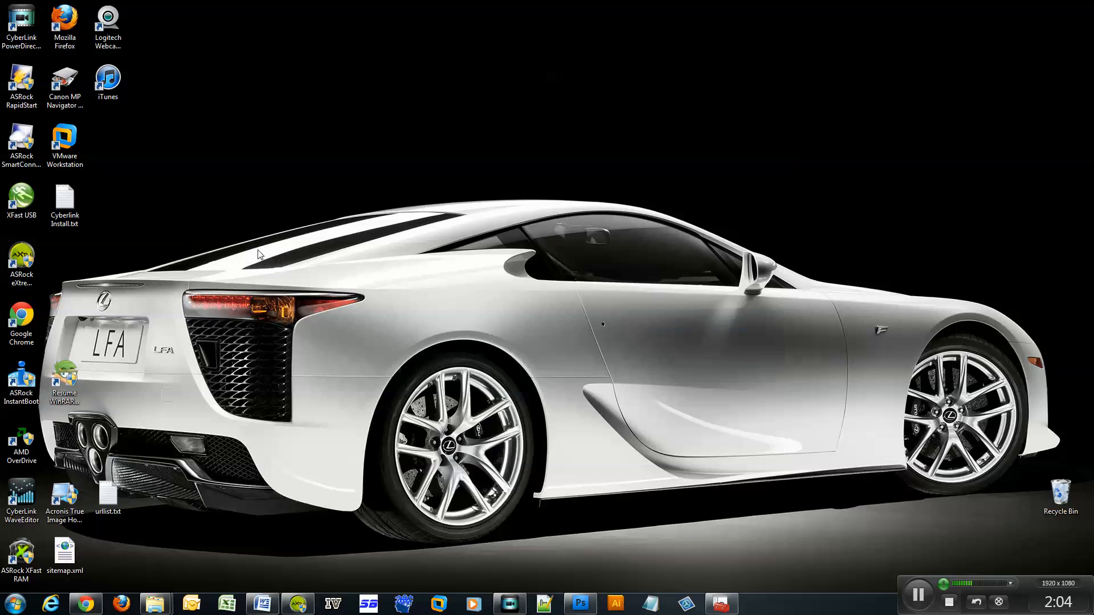
left_click(12, 602)
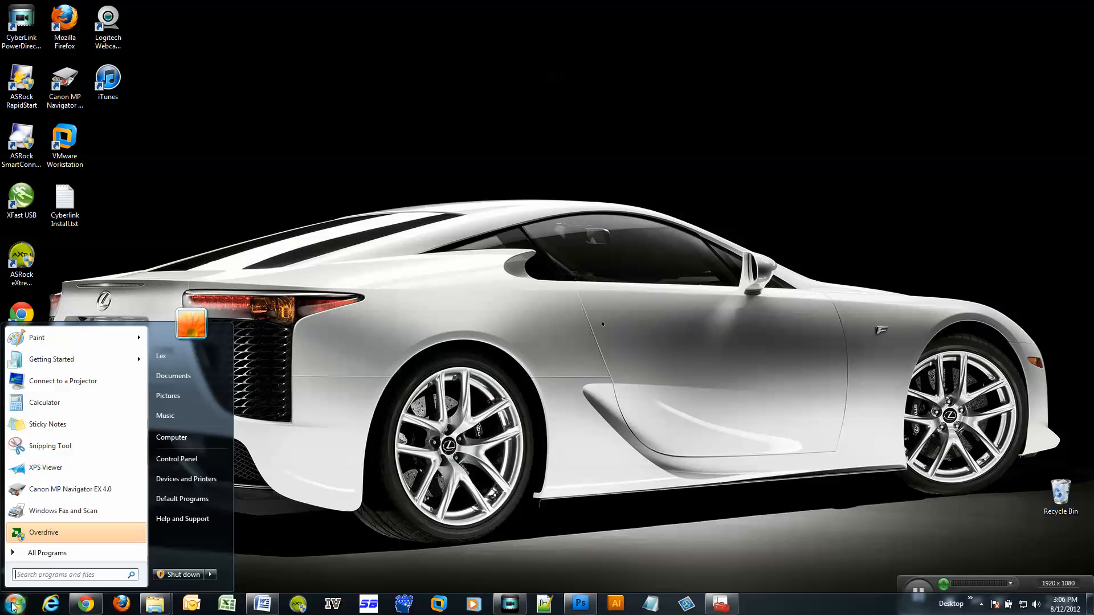
Search the Start menu for 'UAC' and open Change User Account Control settings.
left_click(70, 574)
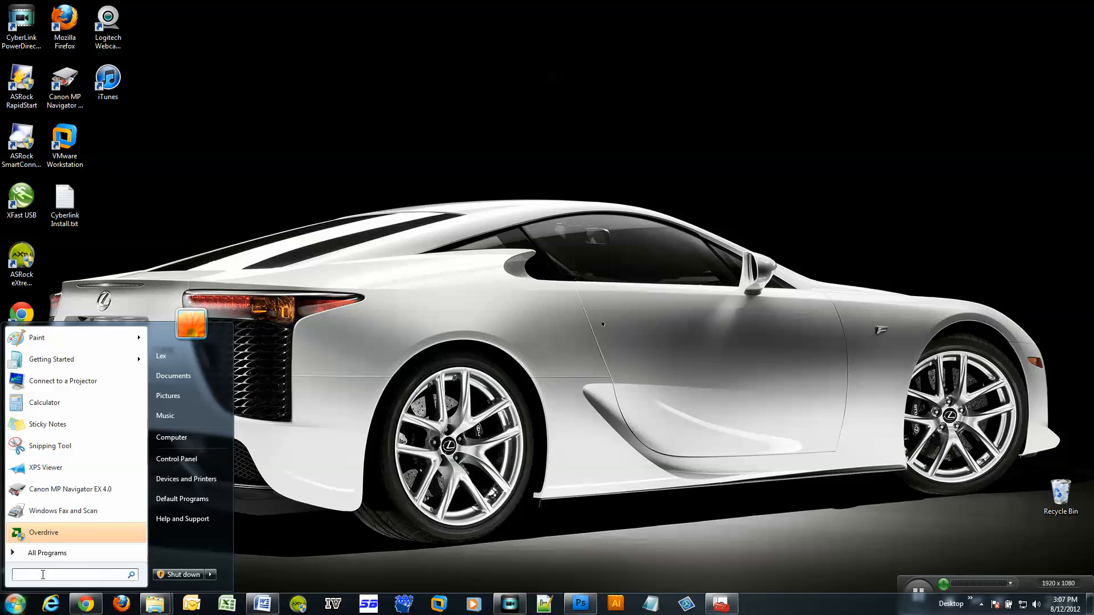
type("UAC")
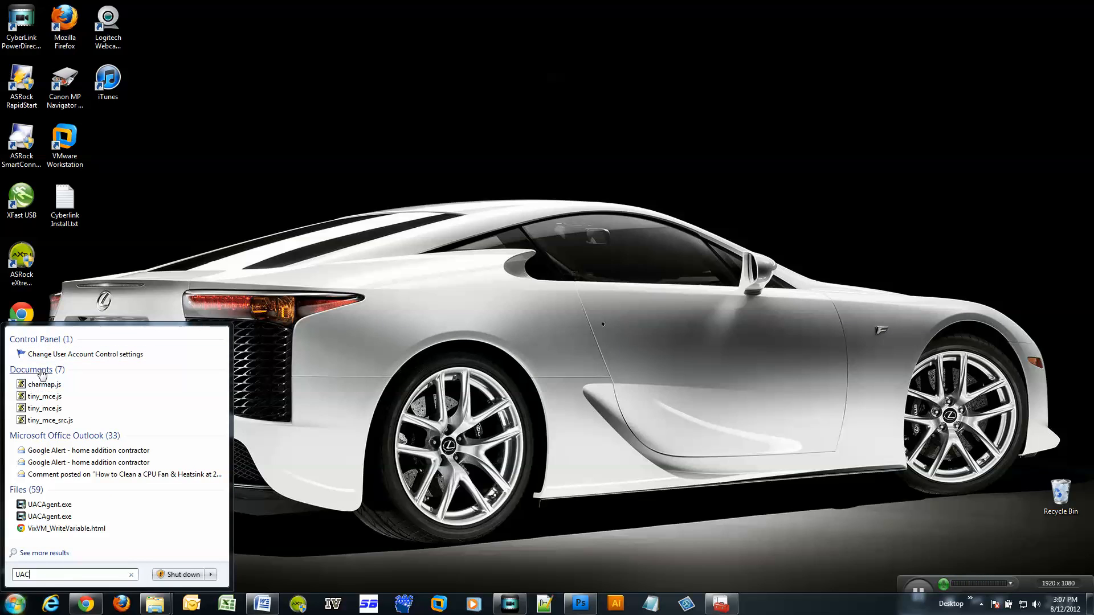
mouse_move(119, 354)
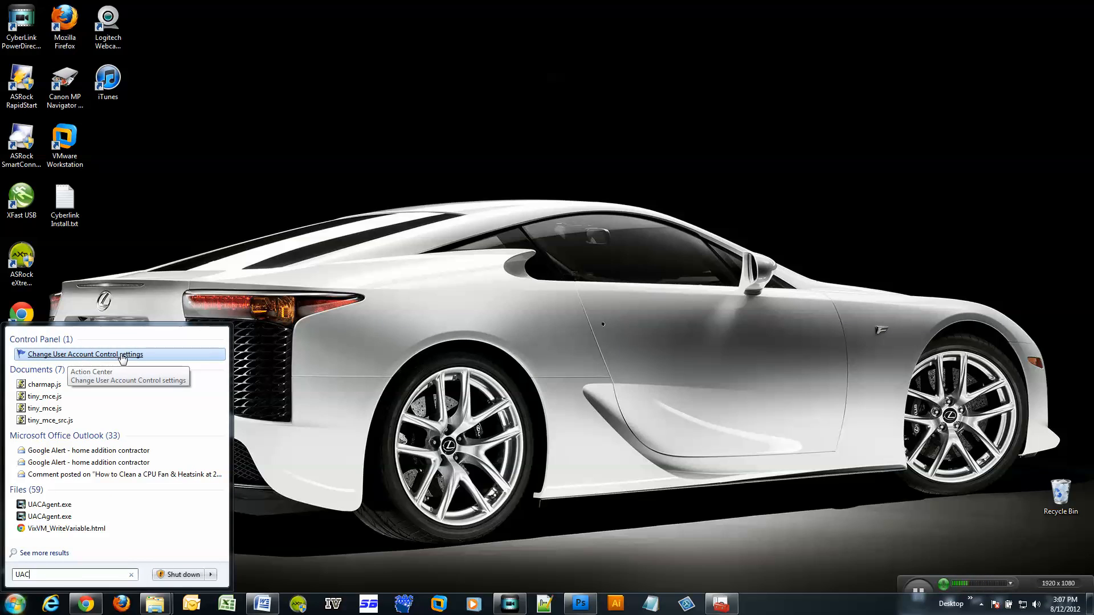
left_click(84, 355)
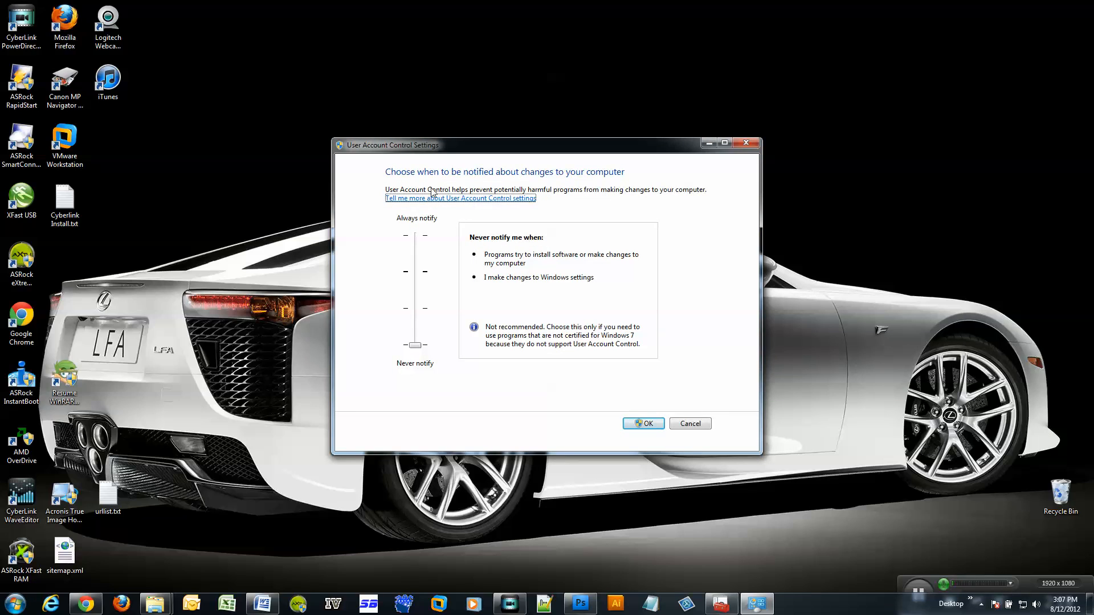
Raise the UAC slider from Never notify to the Default level and confirm.
left_click_drag(414, 344, 414, 271)
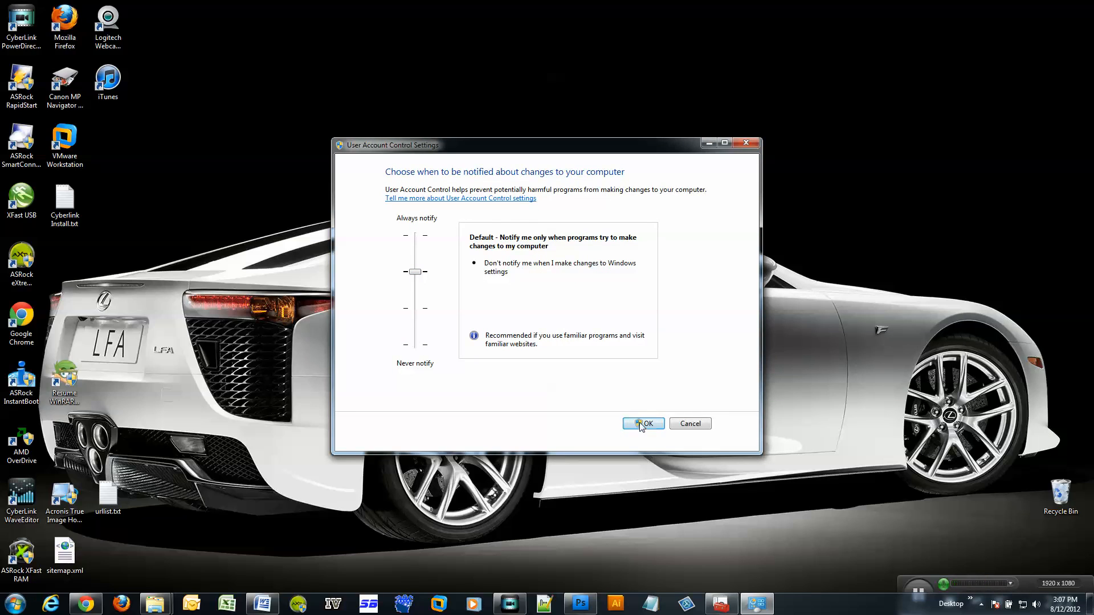
left_click(642, 423)
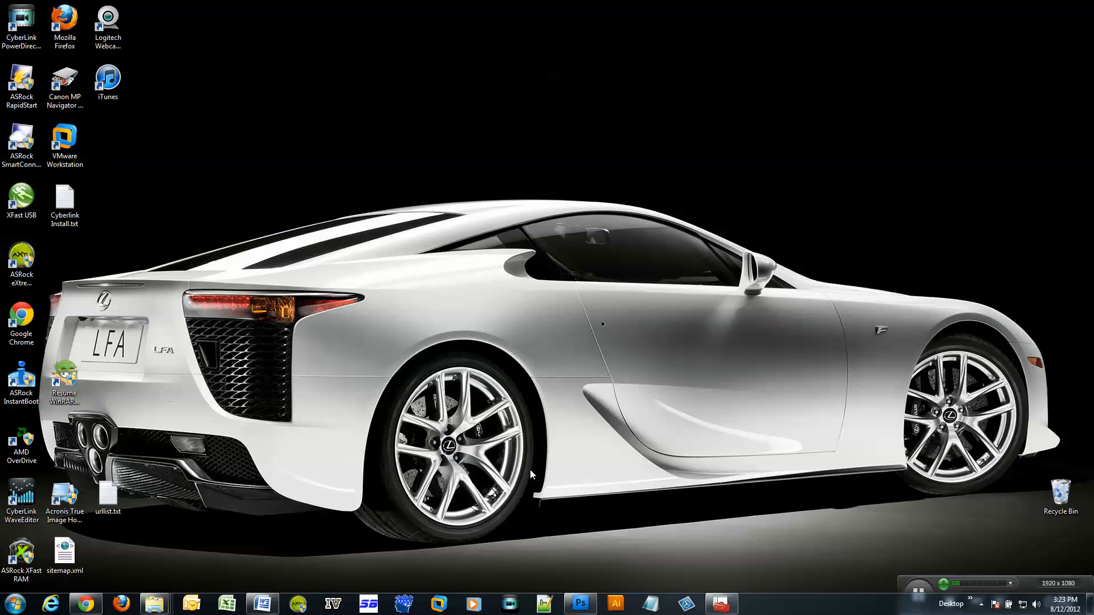
mouse_move(364, 409)
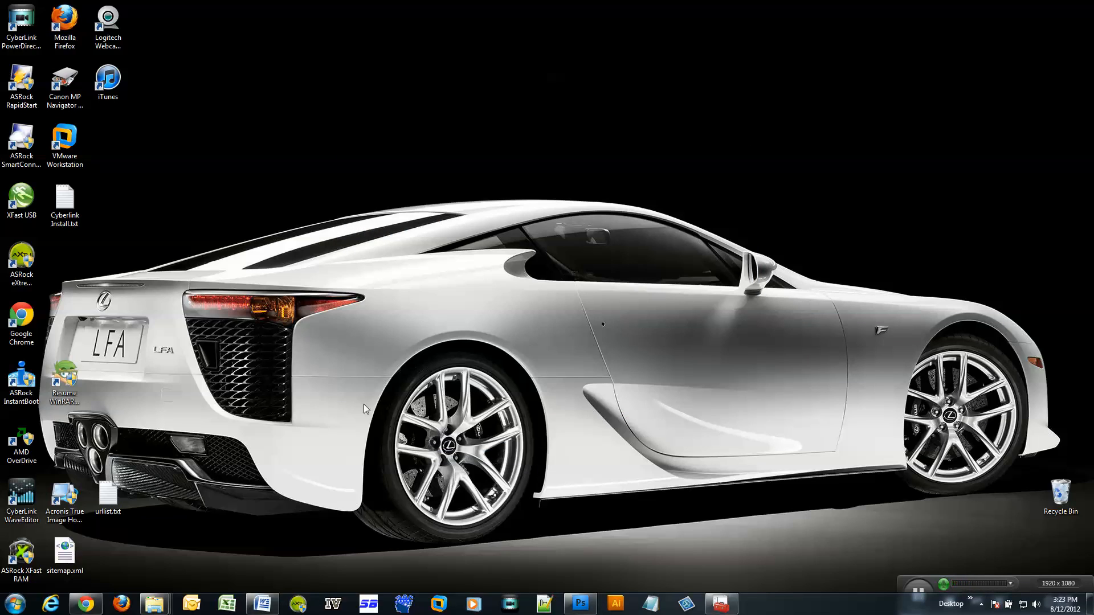
Launch the AXTU tuning utility and open notification settings from its UAC prompt.
left_click(21, 264)
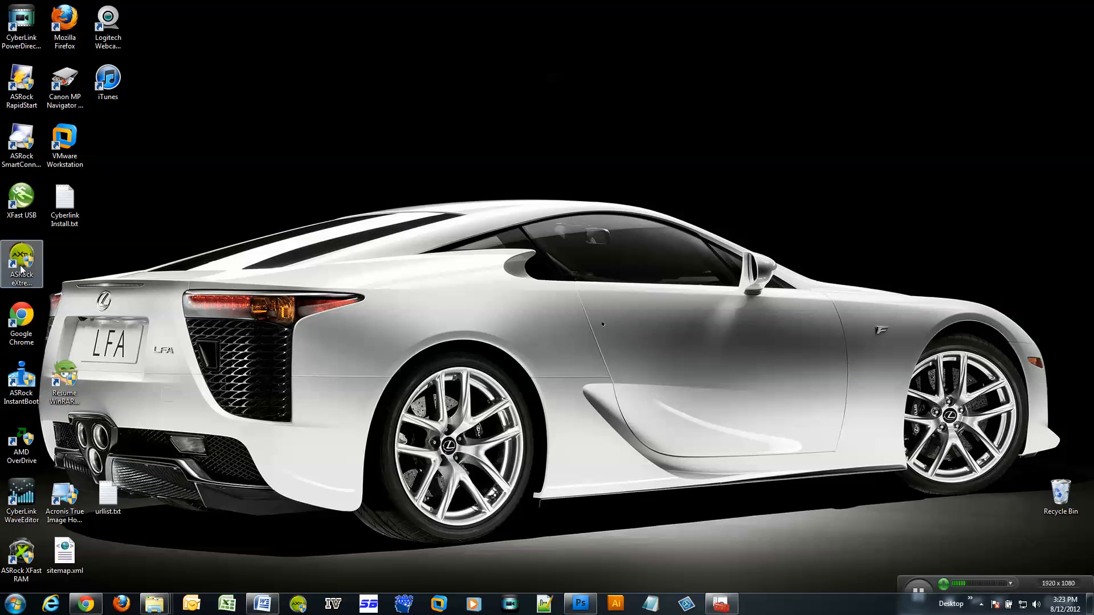
double_click(21, 263)
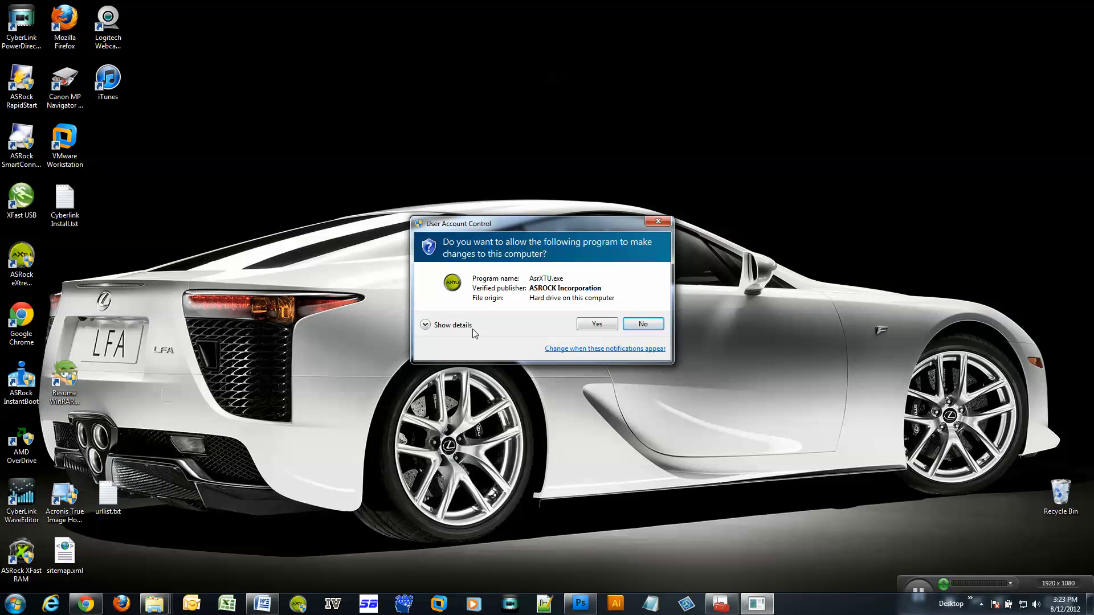
left_click(603, 348)
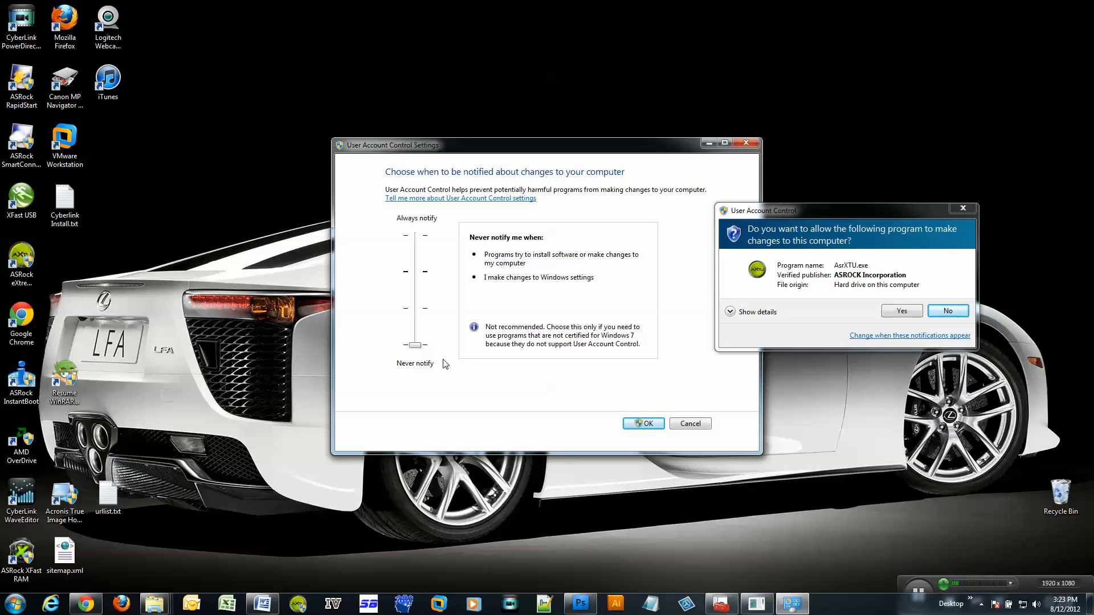
mouse_move(500, 383)
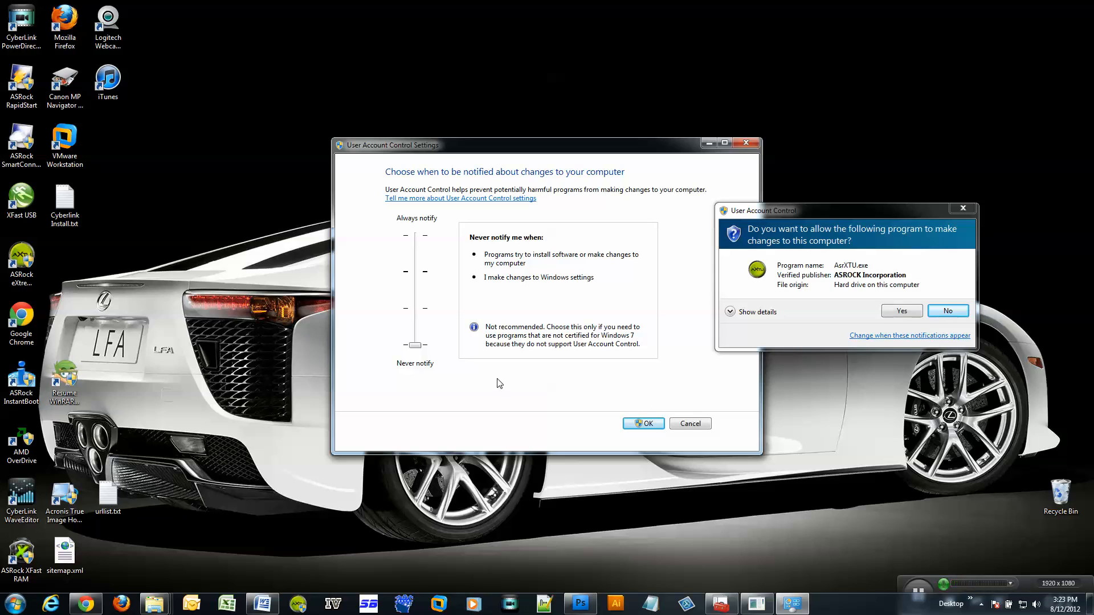
Confirm Never notify with OK and allow AsrXTU.exe to run.
left_click(642, 423)
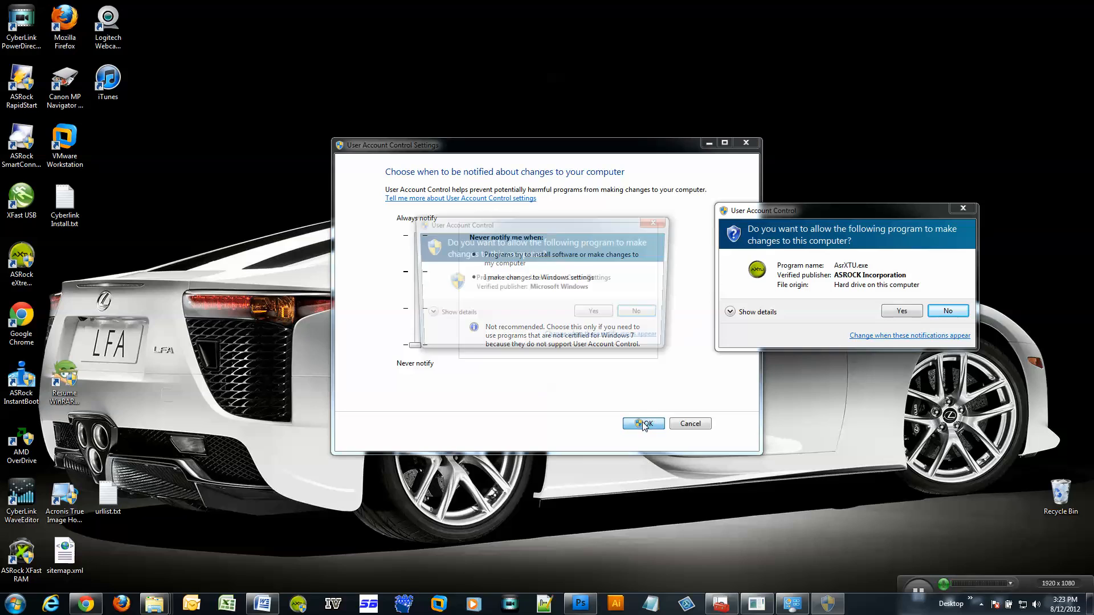
left_click(643, 423)
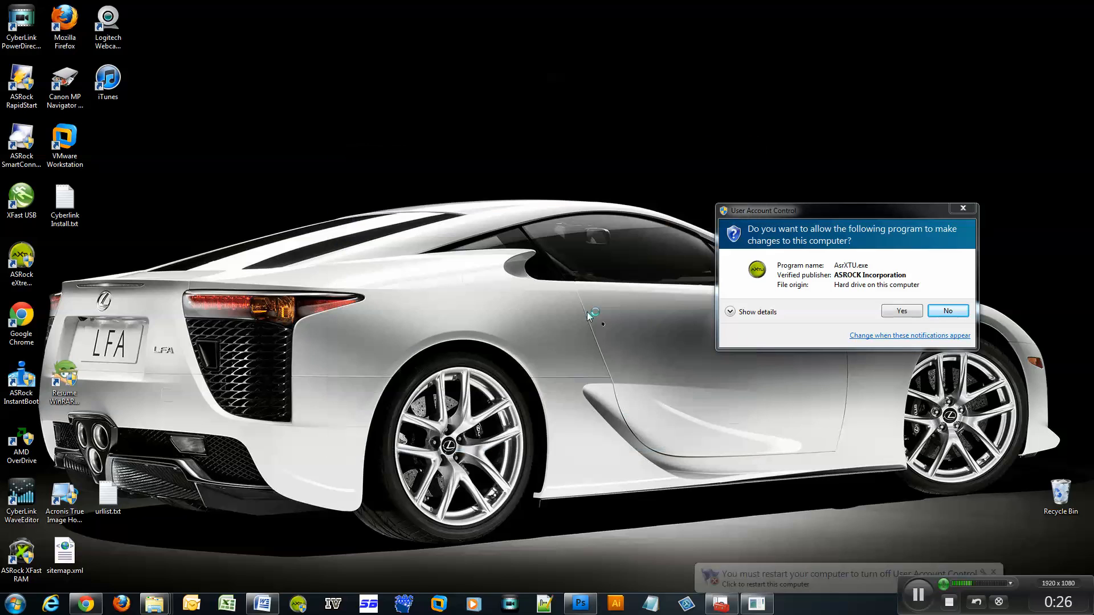
left_click(901, 310)
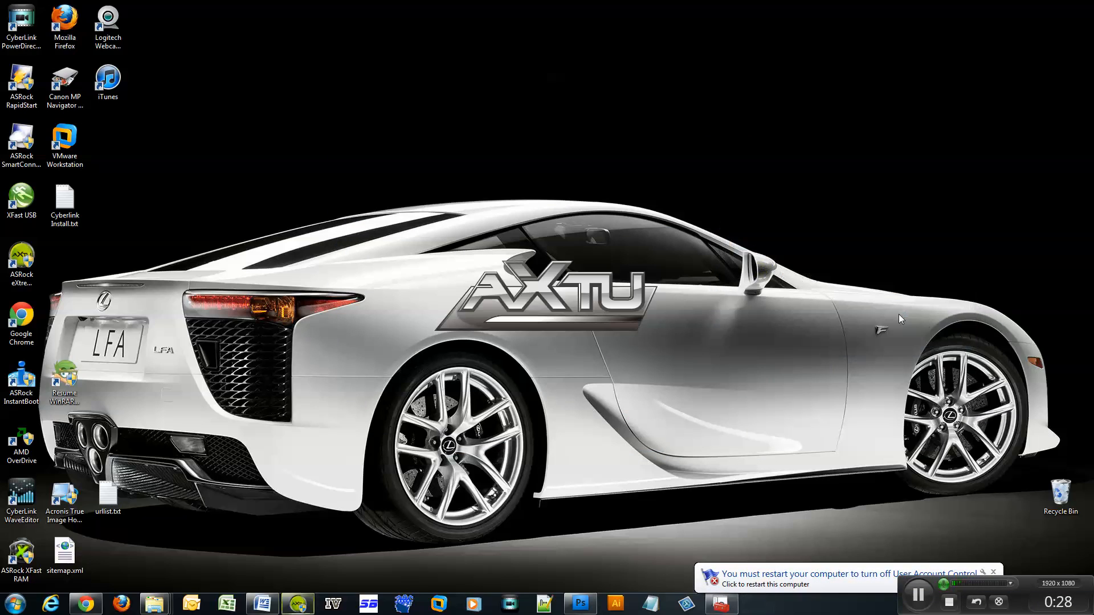